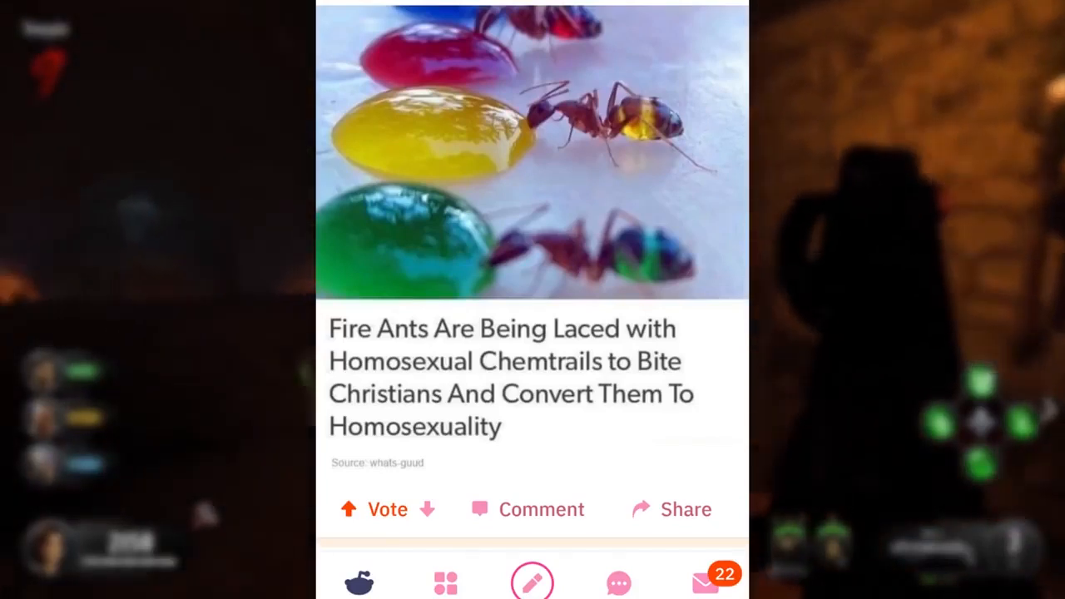
pyautogui.scroll(-3)
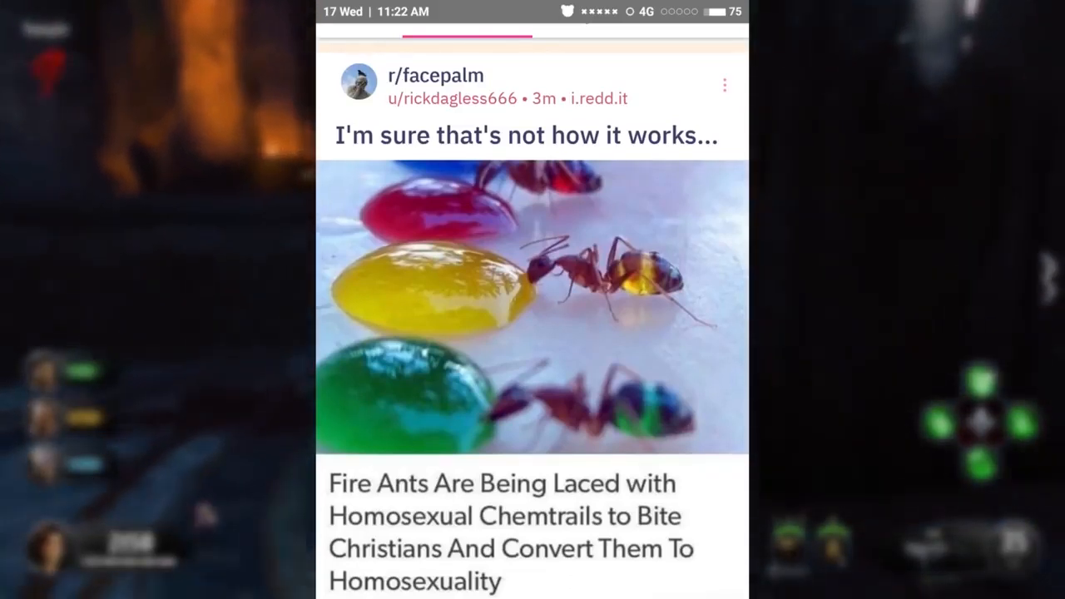
pyautogui.scroll(-3)
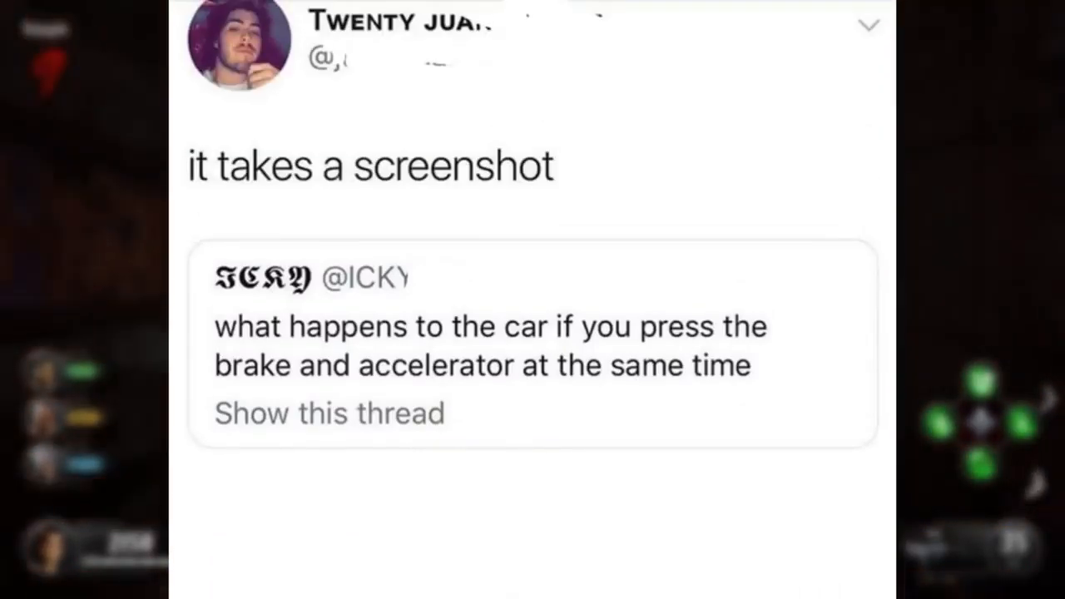
pyautogui.scroll(-3)
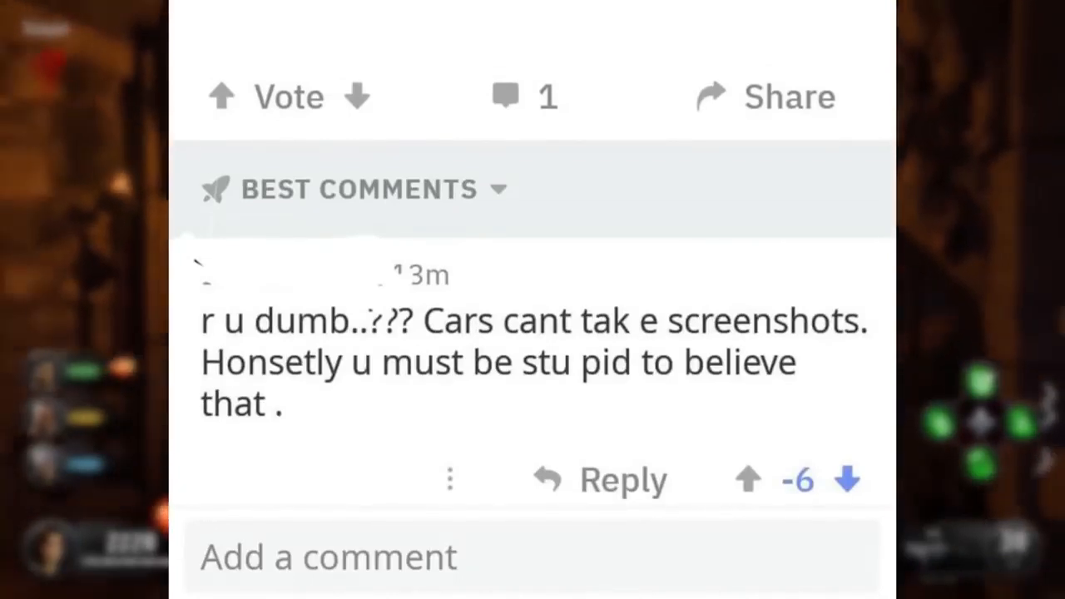